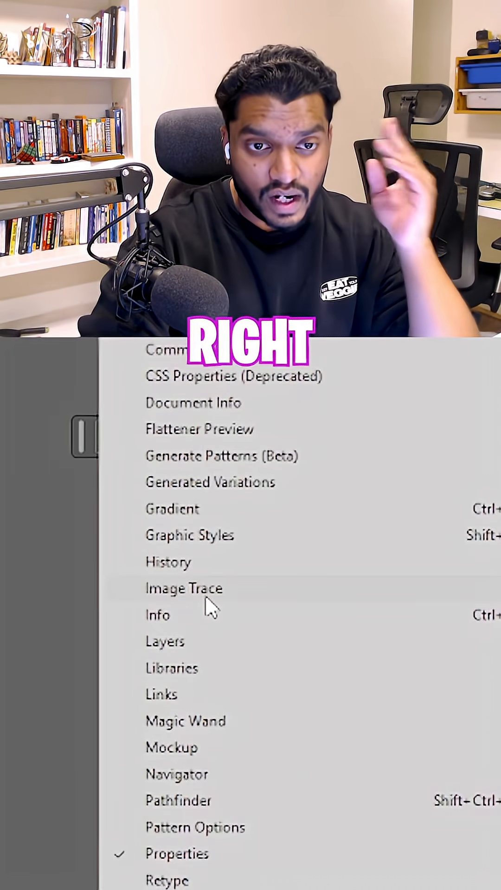
Show the Image Trace panel with the default Black and White preset
{"action": "left_click", "coordinate": [184, 588]}
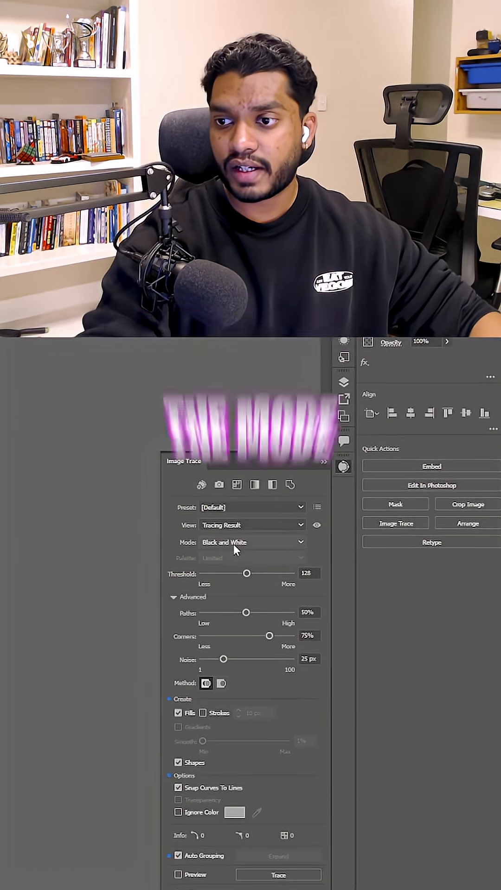
{"action": "left_click", "coordinate": [250, 543]}
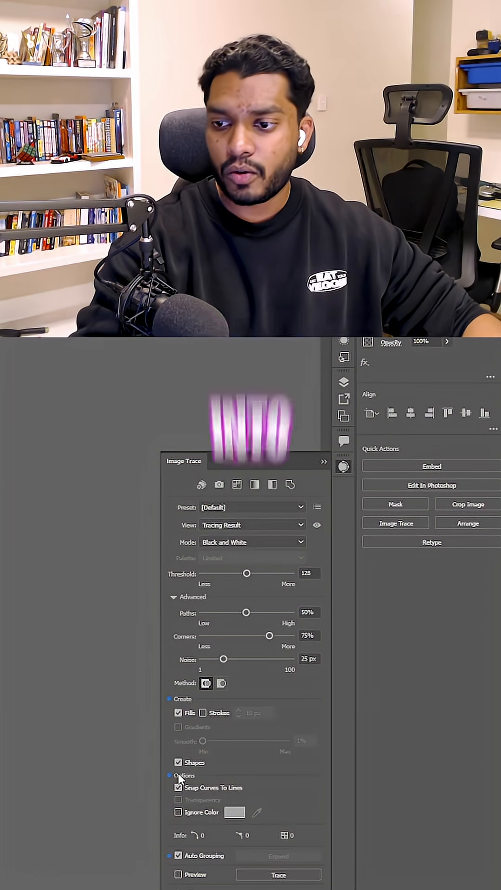
Enable Ignore Color for the white background under Advanced and start the trace
{"action": "left_click", "coordinate": [173, 597]}
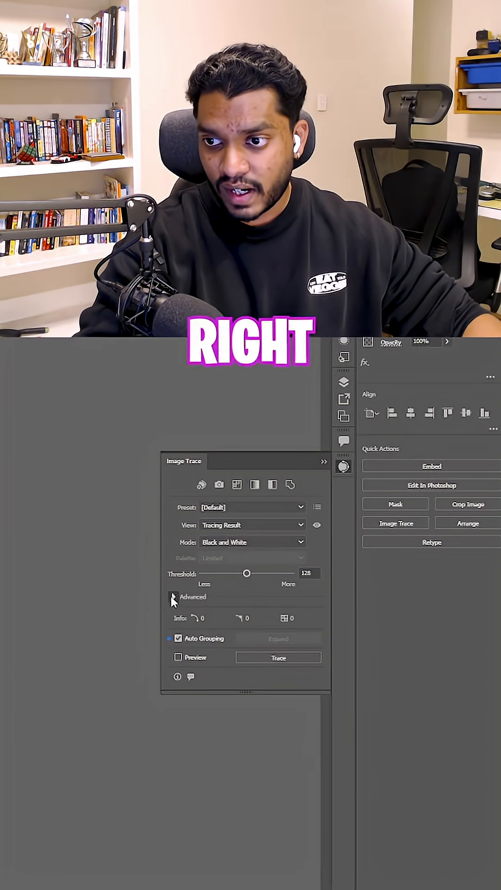
{"action": "left_click", "coordinate": [173, 596]}
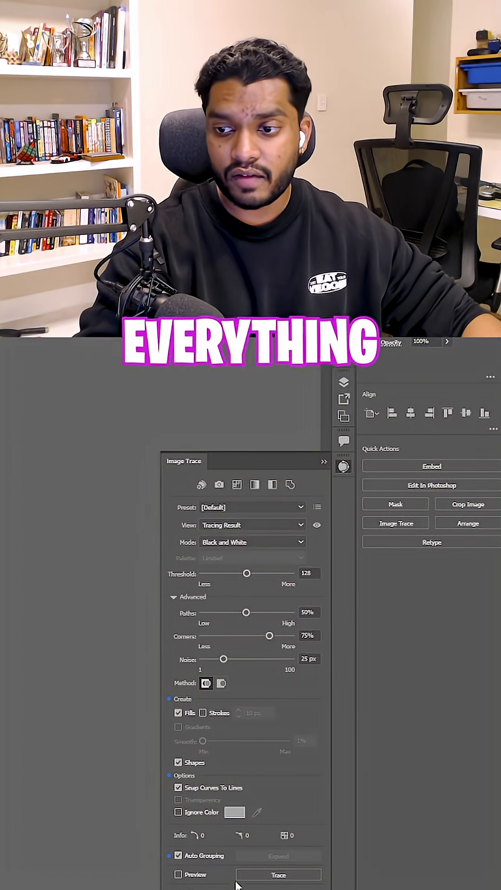
{"action": "left_click", "coordinate": [178, 812]}
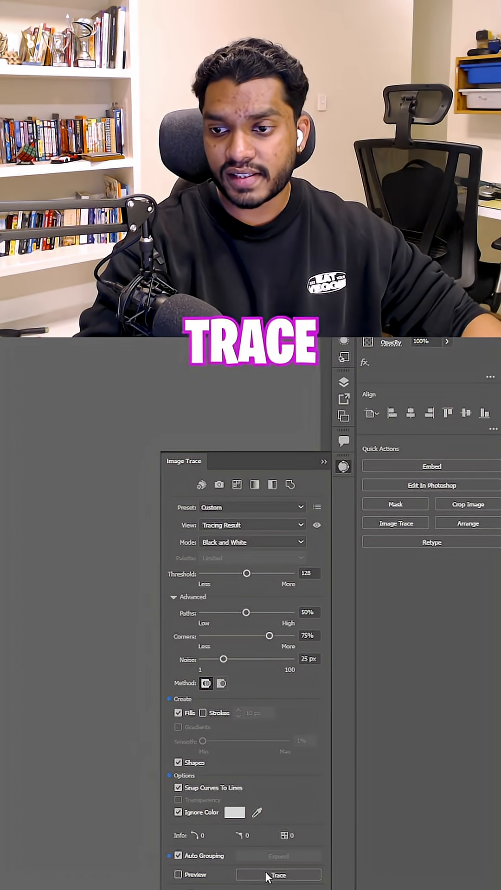
{"action": "left_click", "coordinate": [278, 874]}
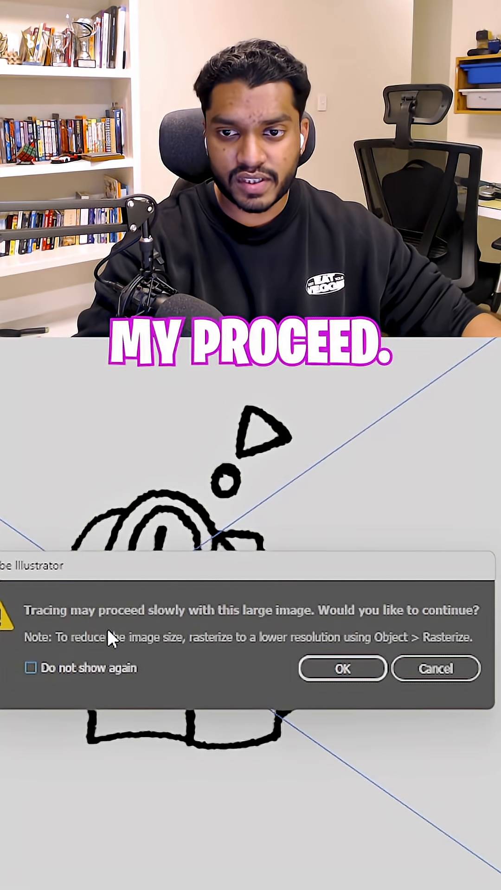
Accept the large-image warning so the crocodile traces into black line art
{"action": "left_click", "coordinate": [340, 668]}
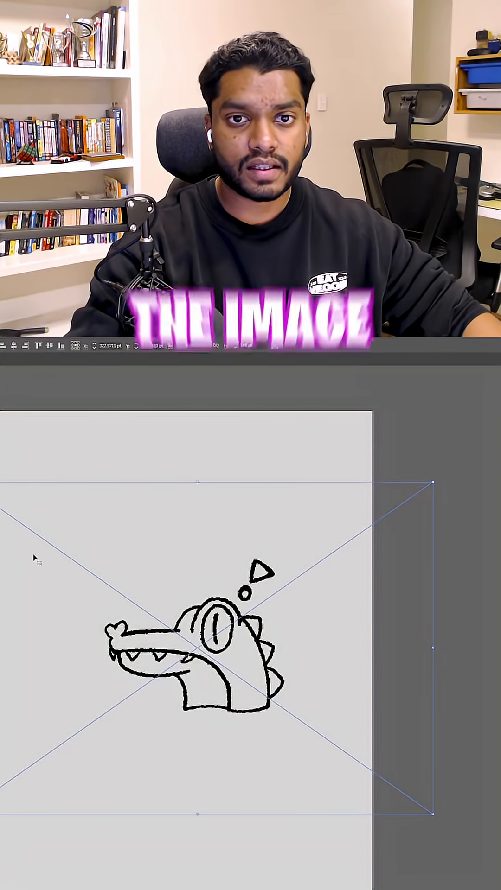
Expand the traced crocodile with Object and Fill kept, into separate movable shapes
{"action": "left_click", "coordinate": [161, 349]}
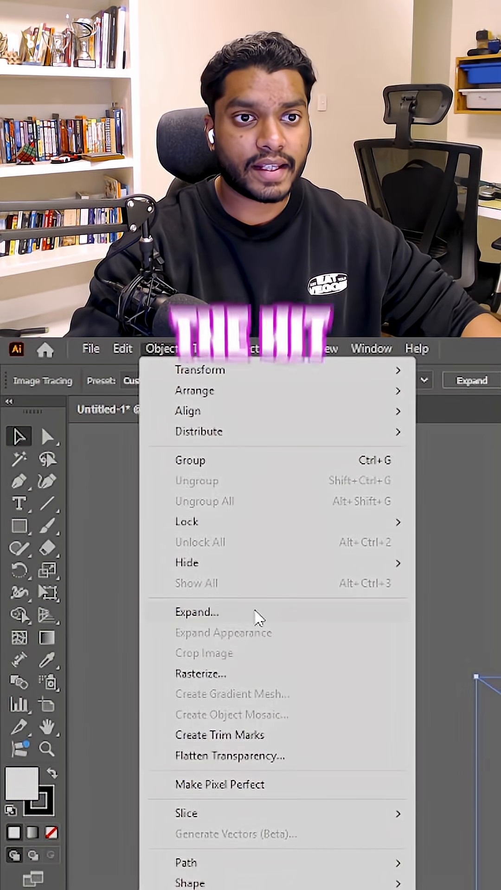
{"action": "left_click", "coordinate": [196, 612]}
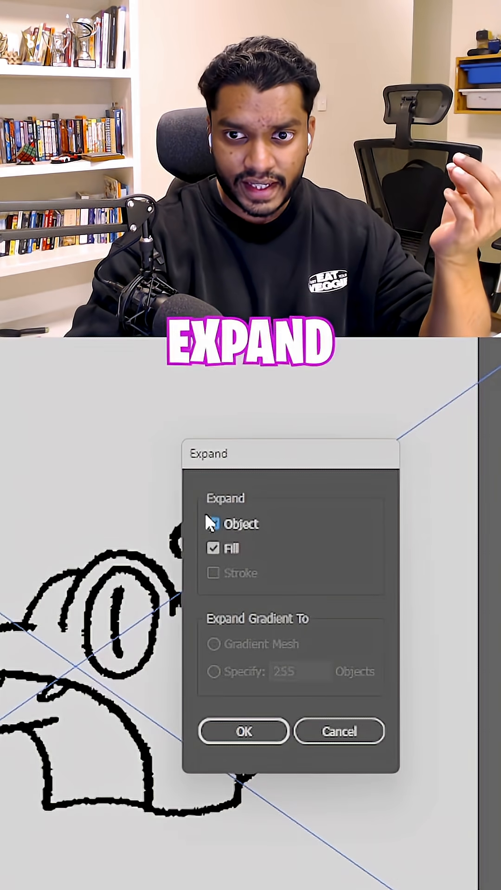
{"action": "left_click", "coordinate": [242, 730]}
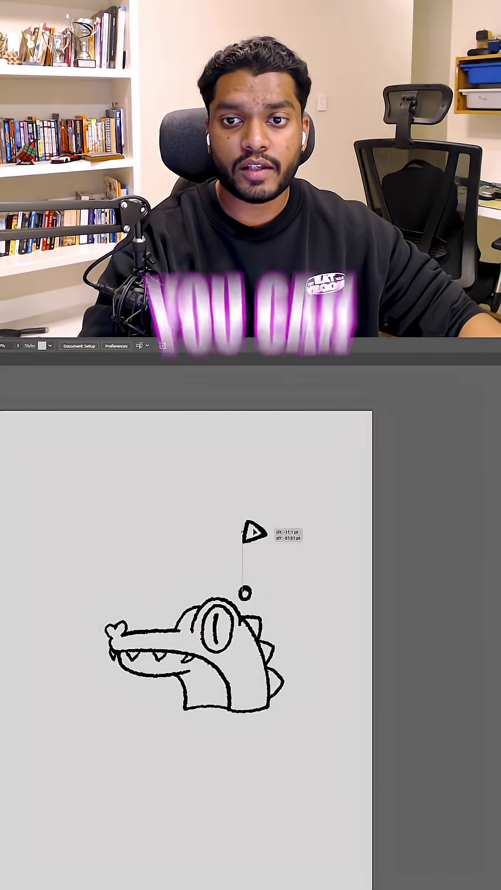